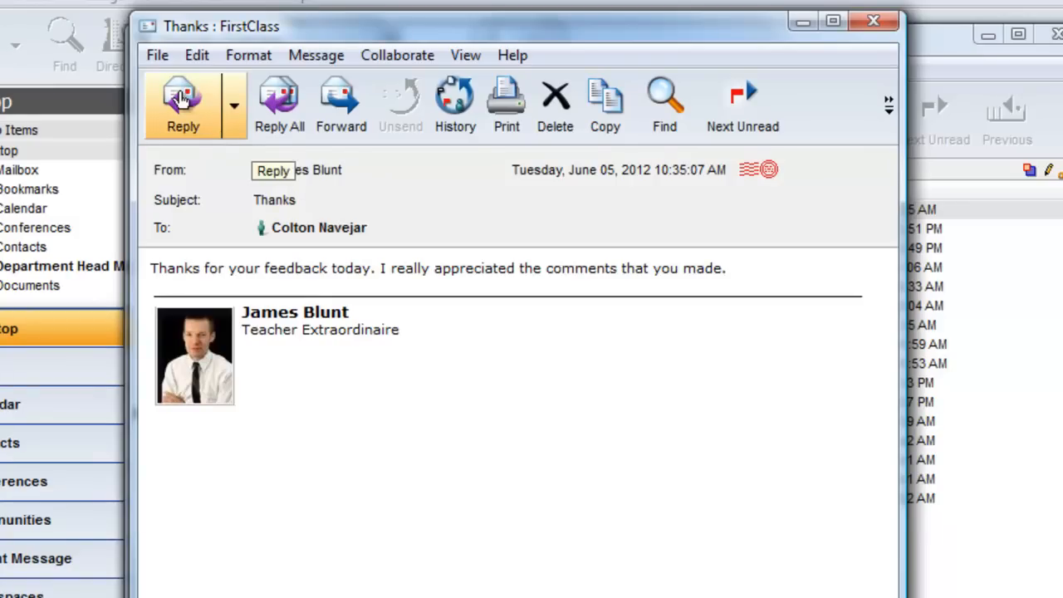
Reply to Thanks quoting only 'I really appreciated the comments that you made.' and type 'You are welcome'
left_click(182, 99)
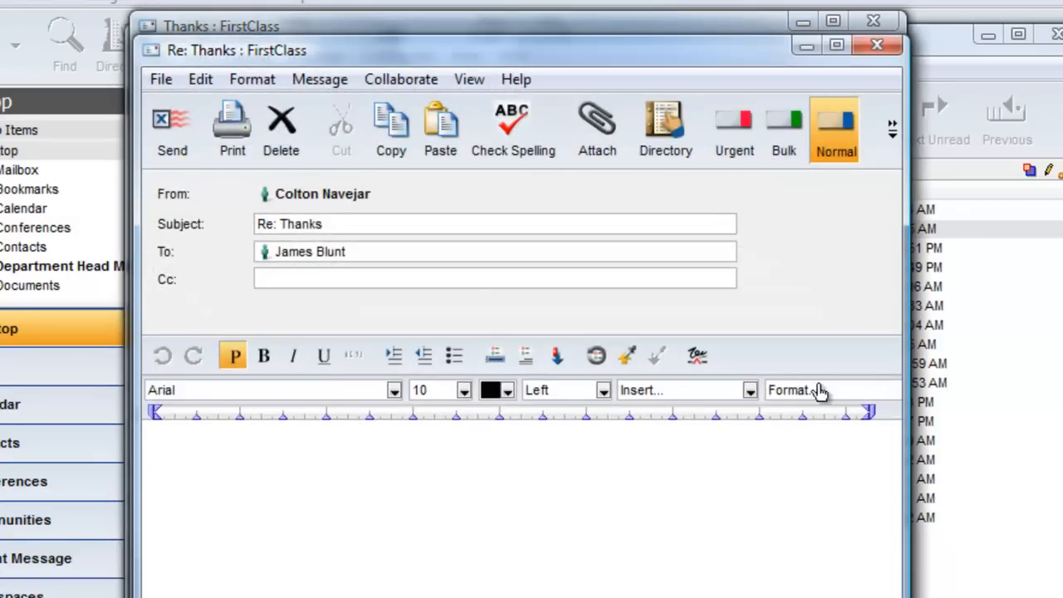
left_click(876, 45)
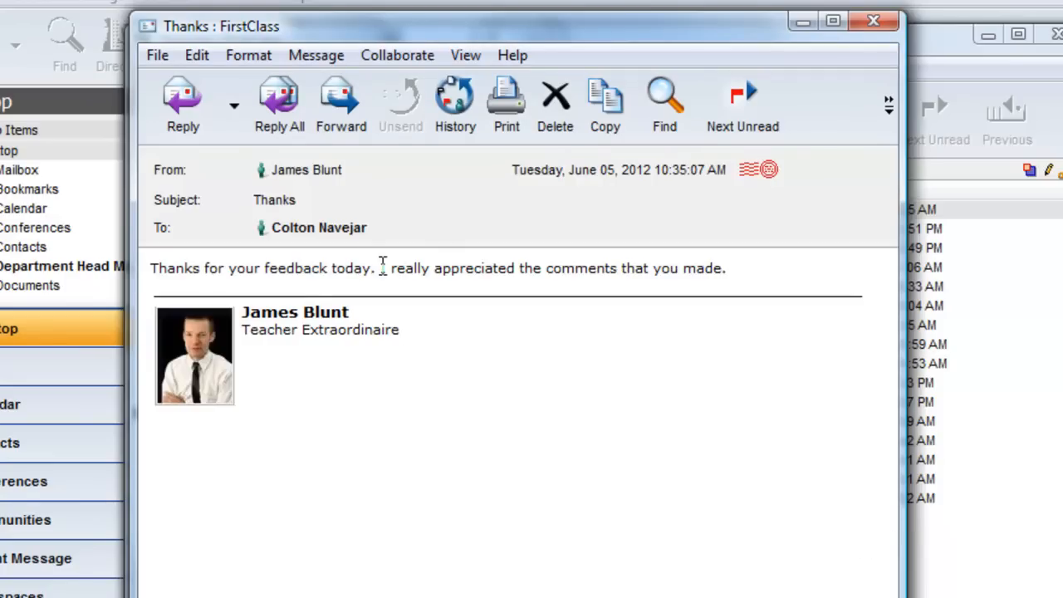
left_click_drag(381, 267, 723, 268)
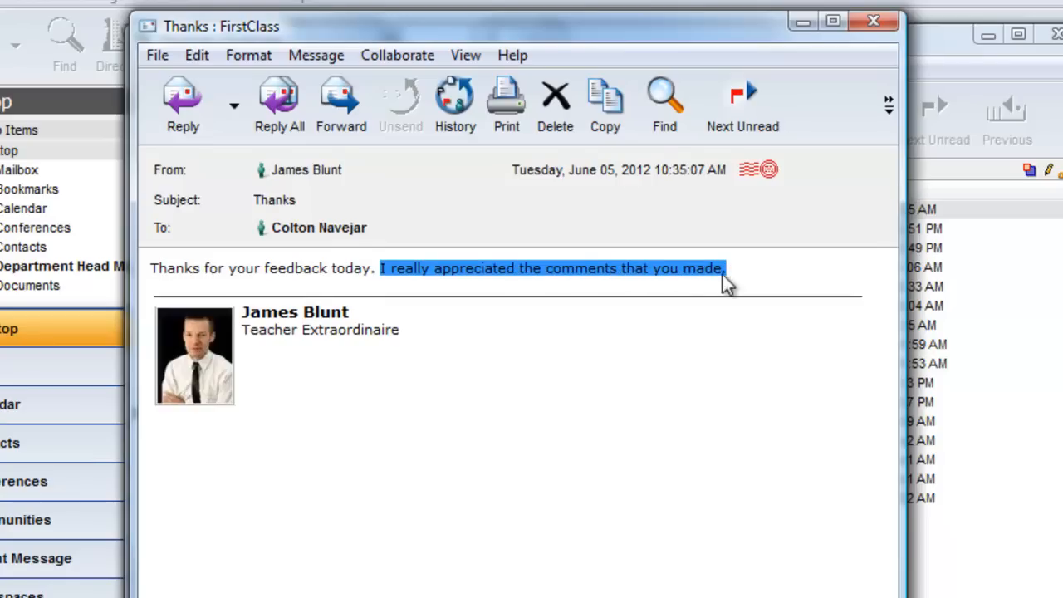
mouse_move(181, 99)
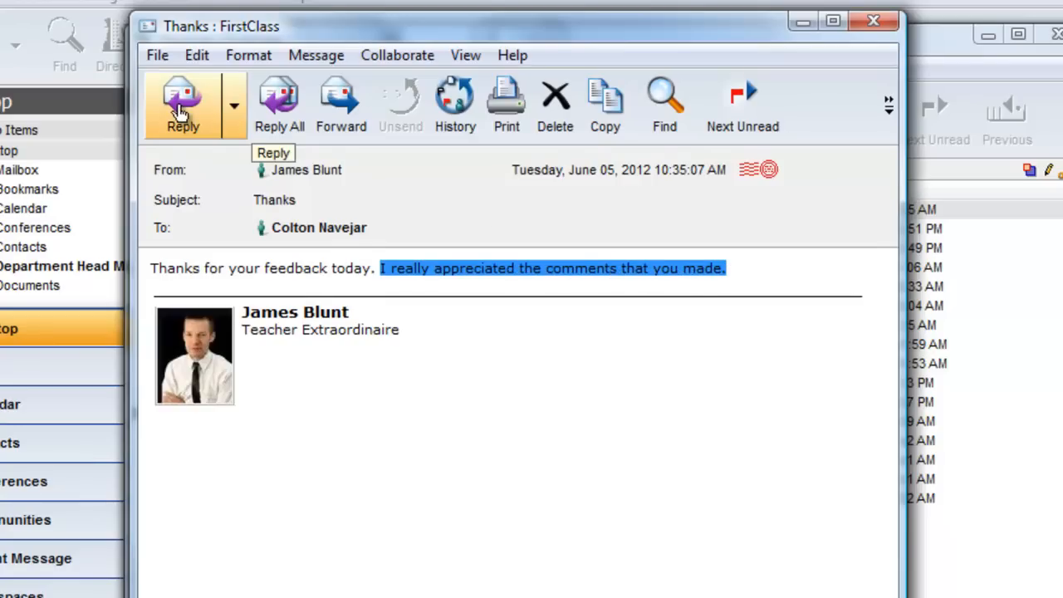
left_click(182, 99)
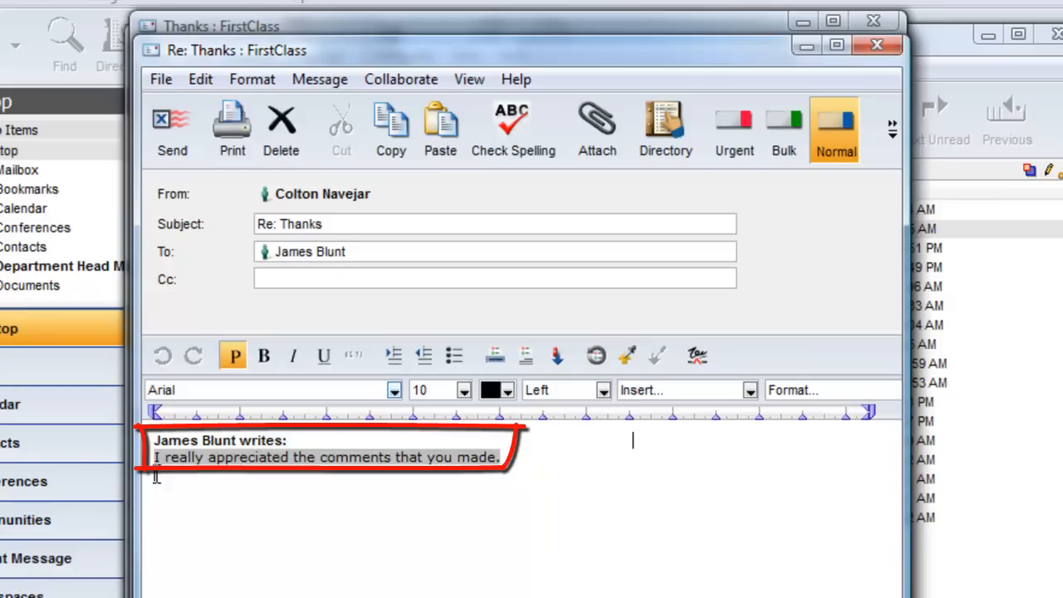
type("You are welcome")
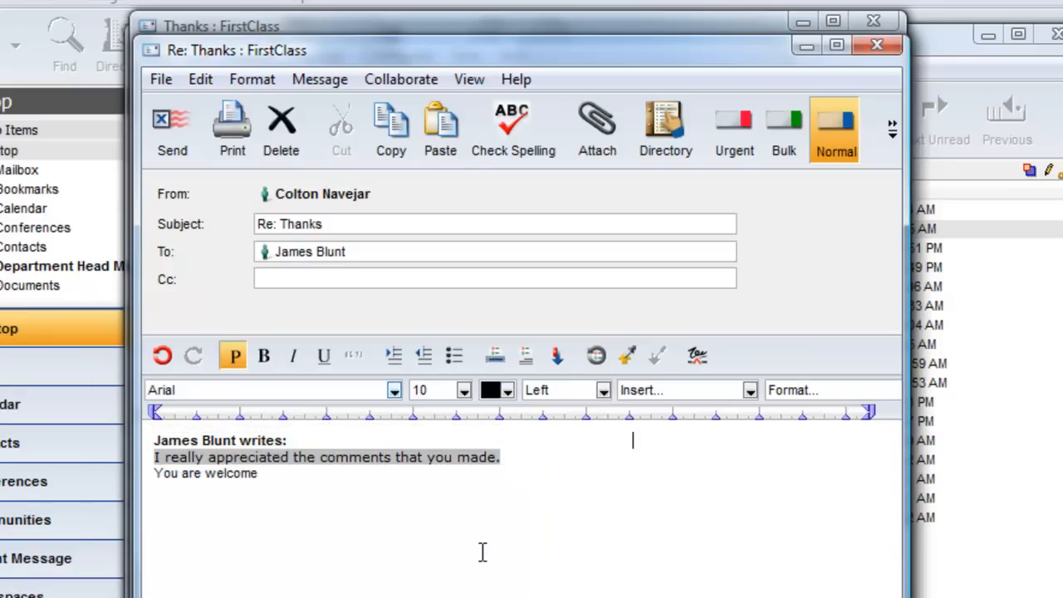
mouse_move(280, 124)
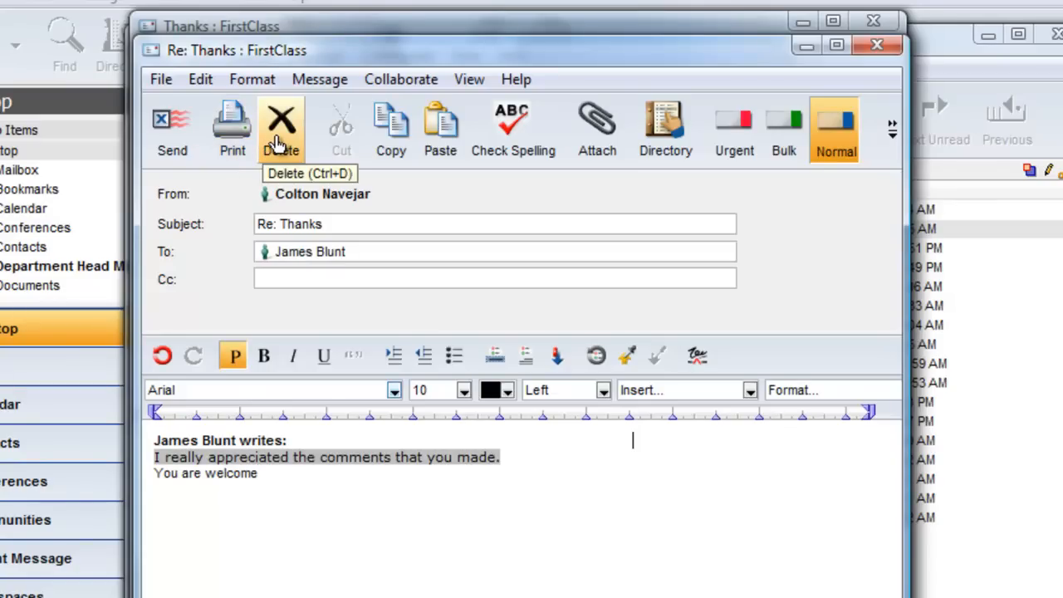
mouse_move(297, 133)
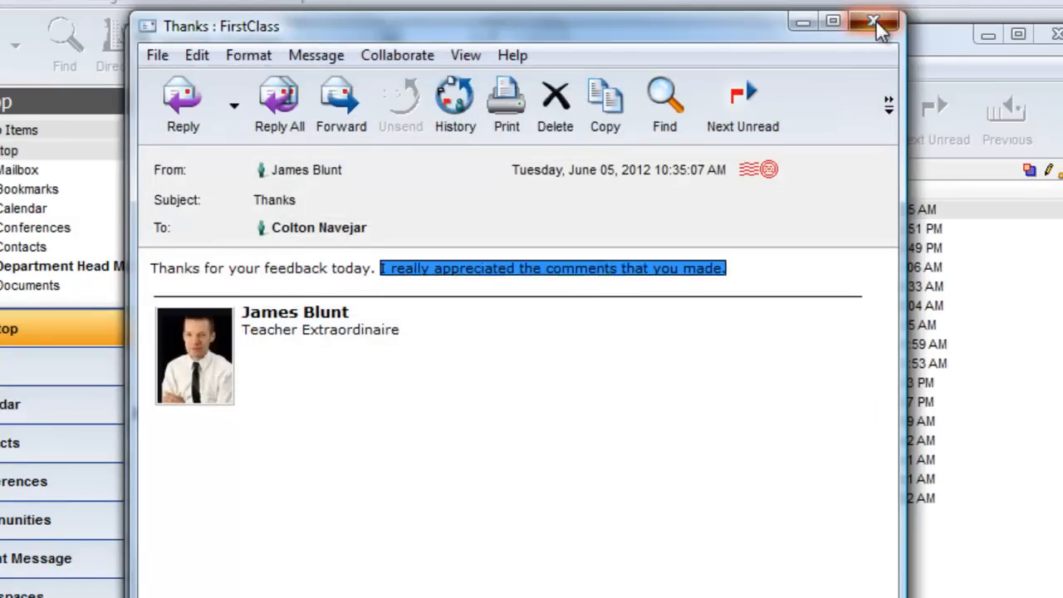
In Messaging > Initial Content, set reply cursor Before Quote and reply tagging Name and Timestamp
left_click(873, 22)
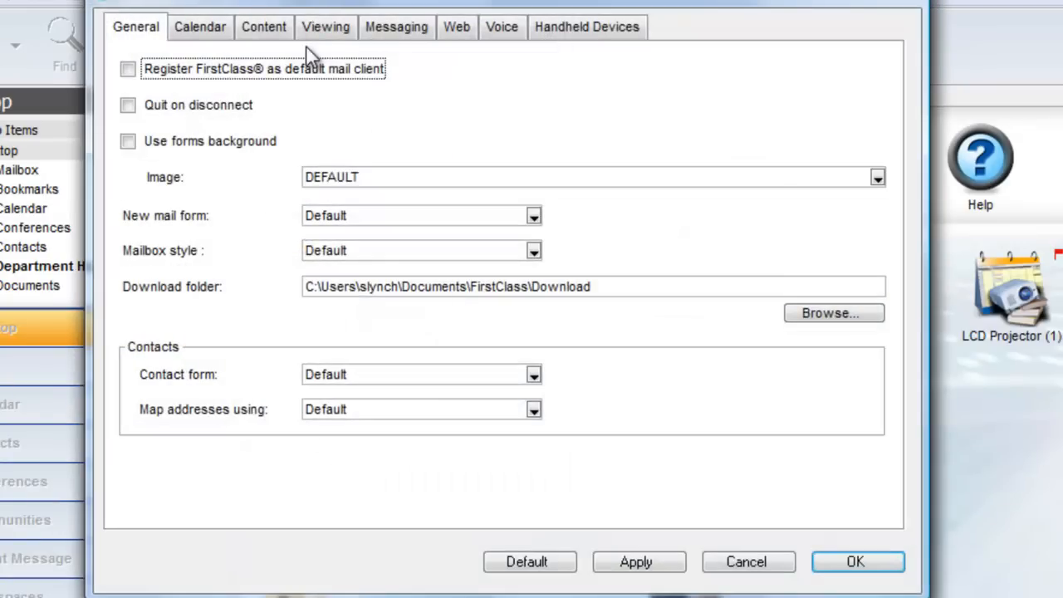
left_click(396, 26)
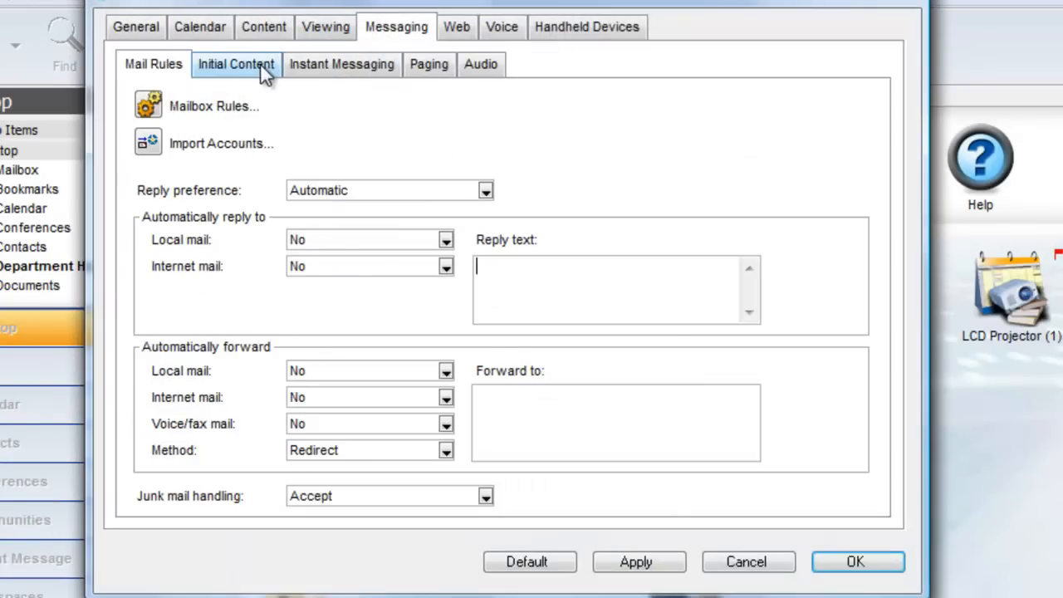
left_click(236, 64)
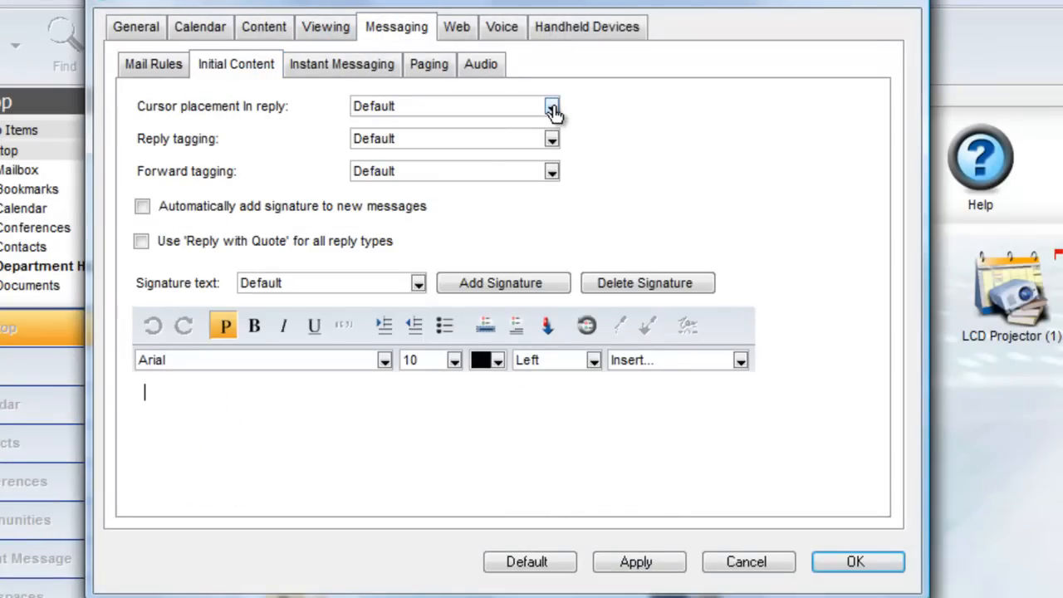
left_click(551, 106)
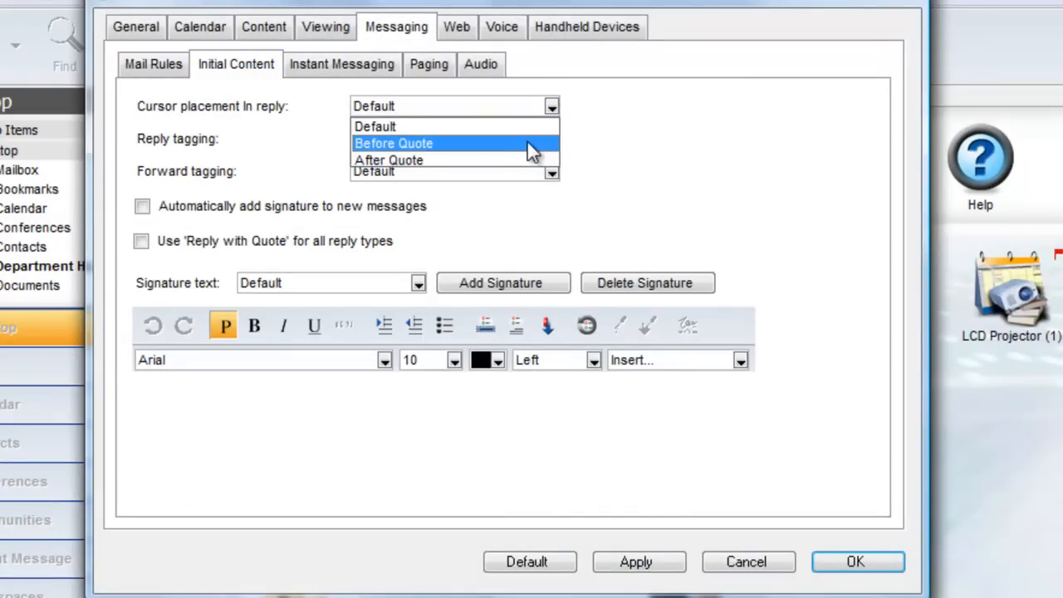
left_click(393, 142)
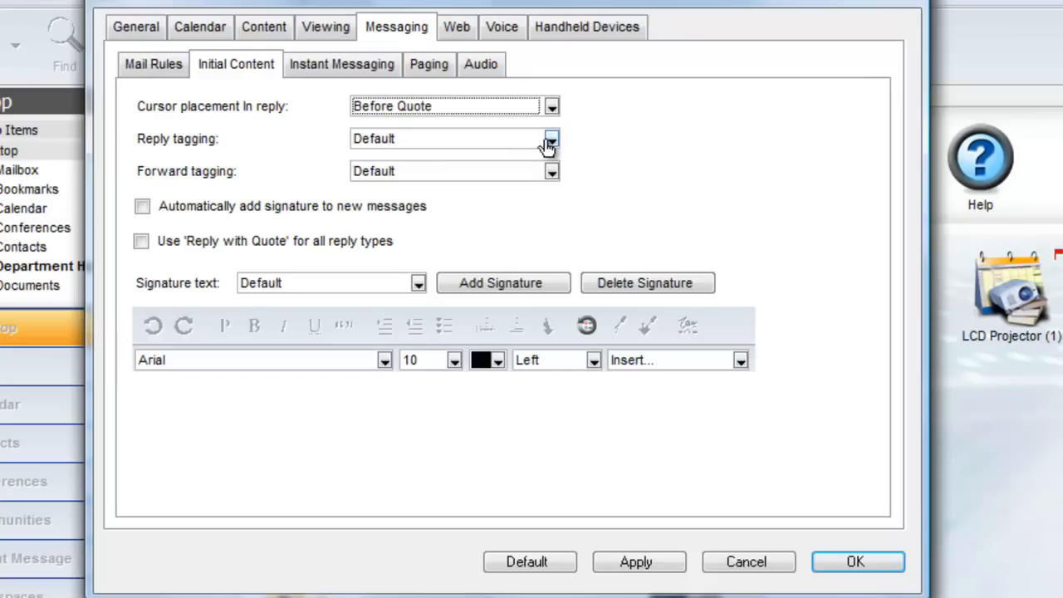
left_click(550, 139)
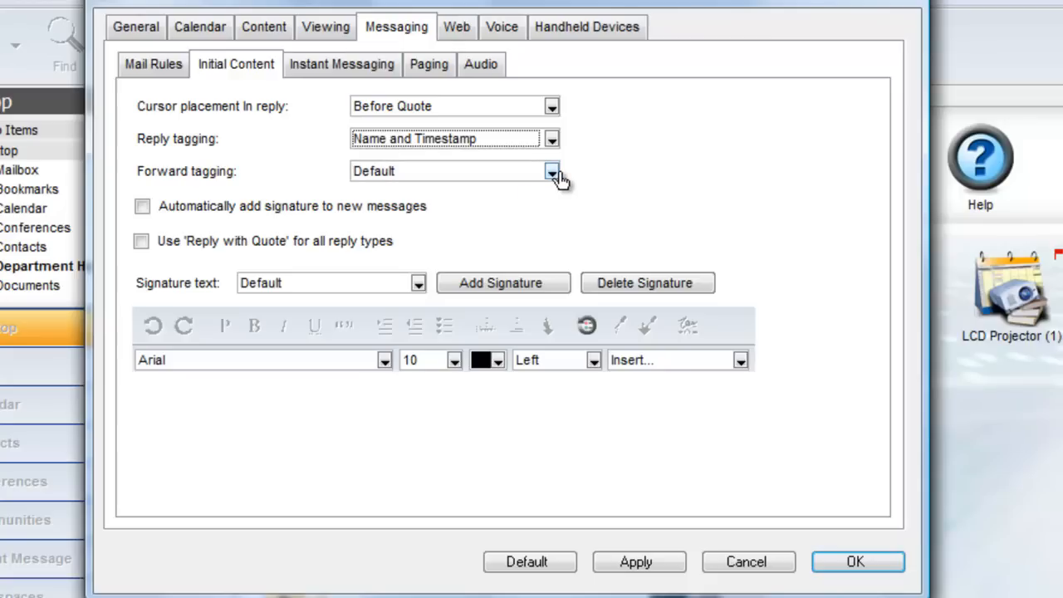
left_click(552, 171)
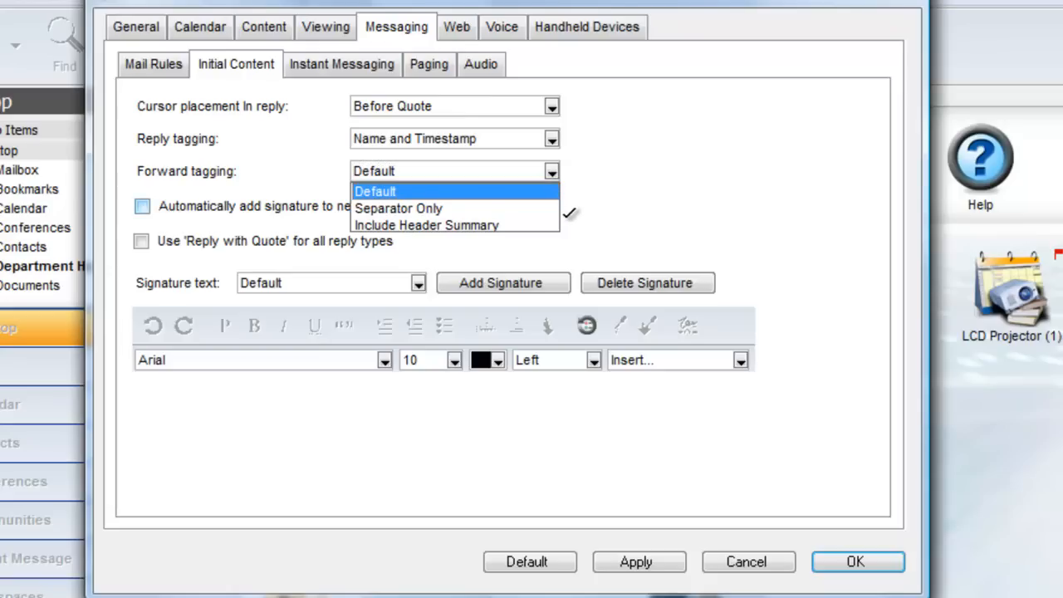
left_click(375, 191)
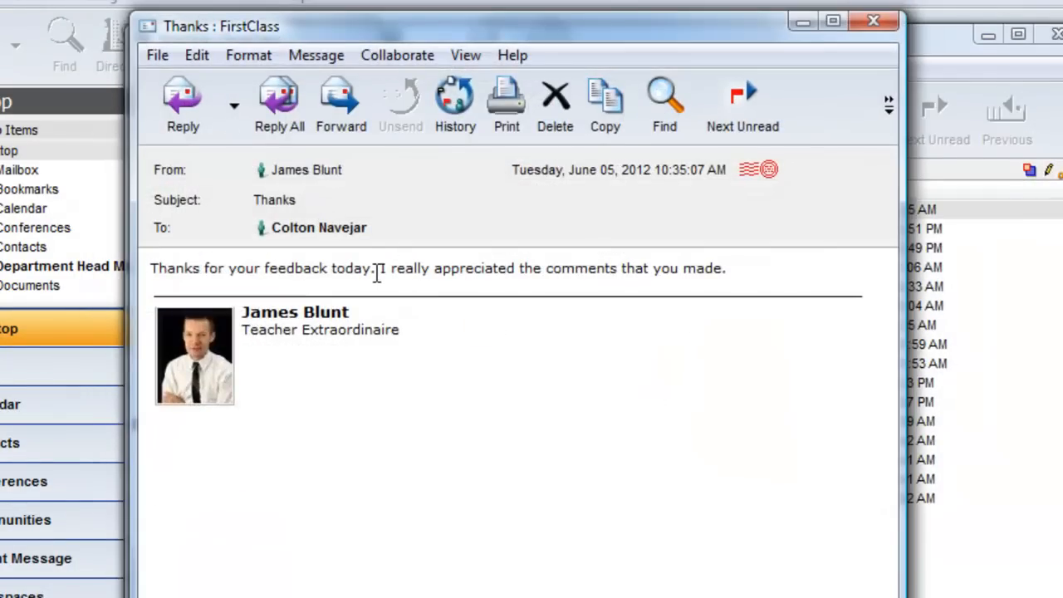
Start a new reply and type 'You are welcome' above the quoted sentence
left_click(182, 104)
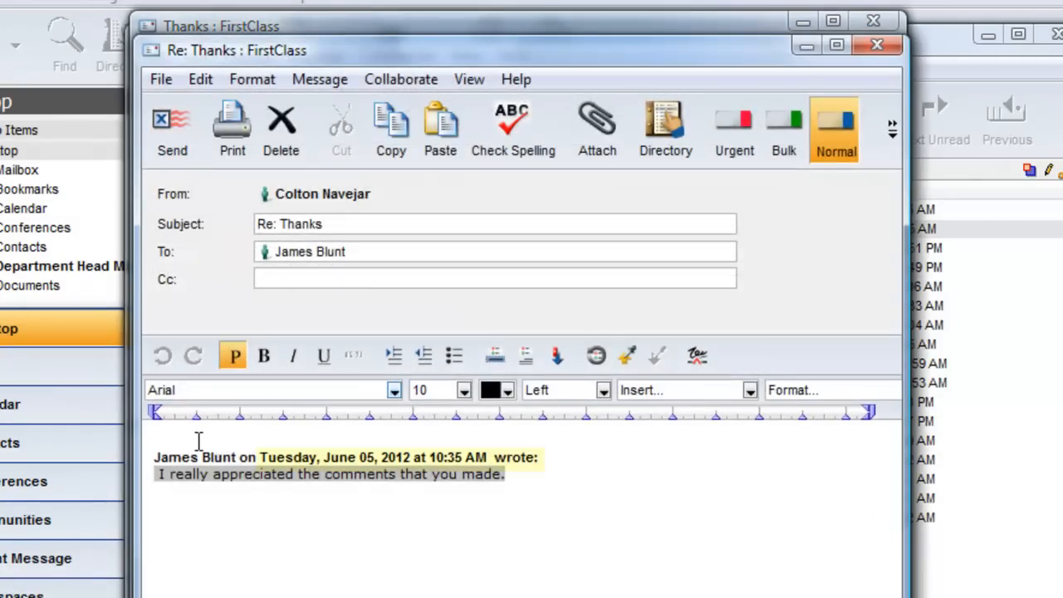
type("You are welc")
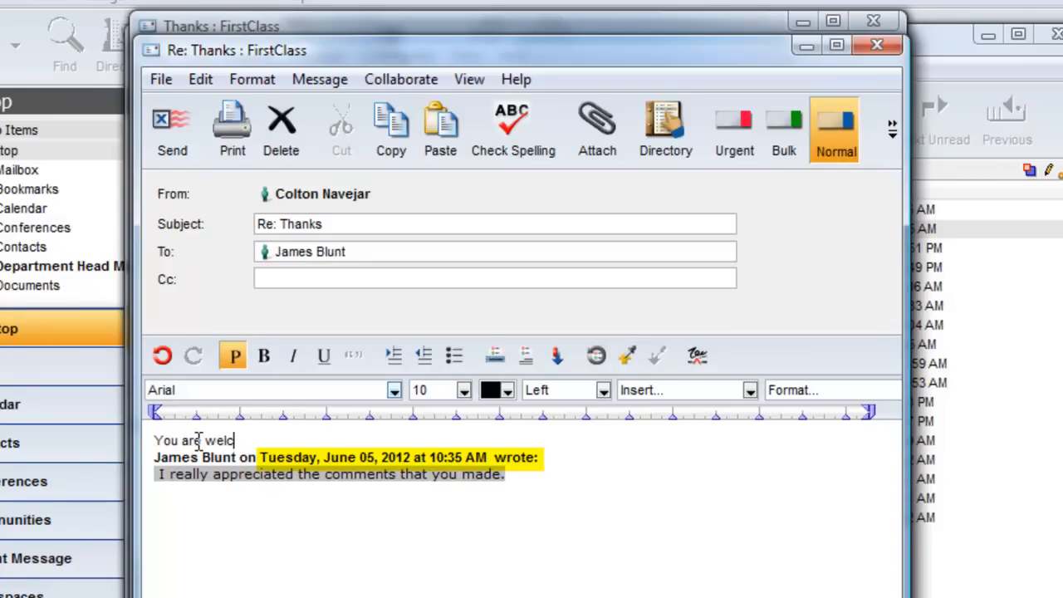
type("ome")
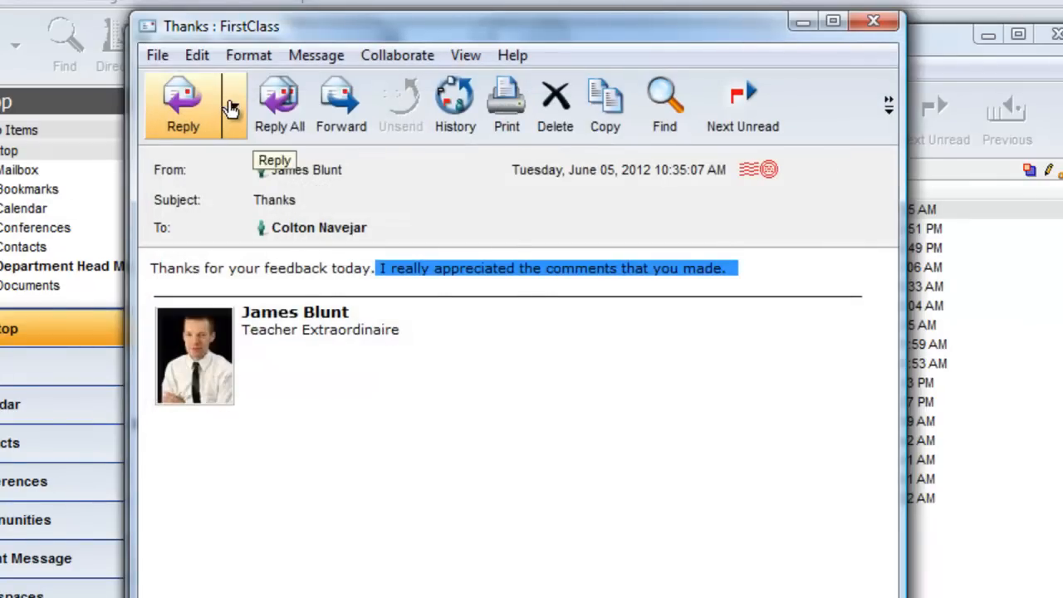
left_click(233, 105)
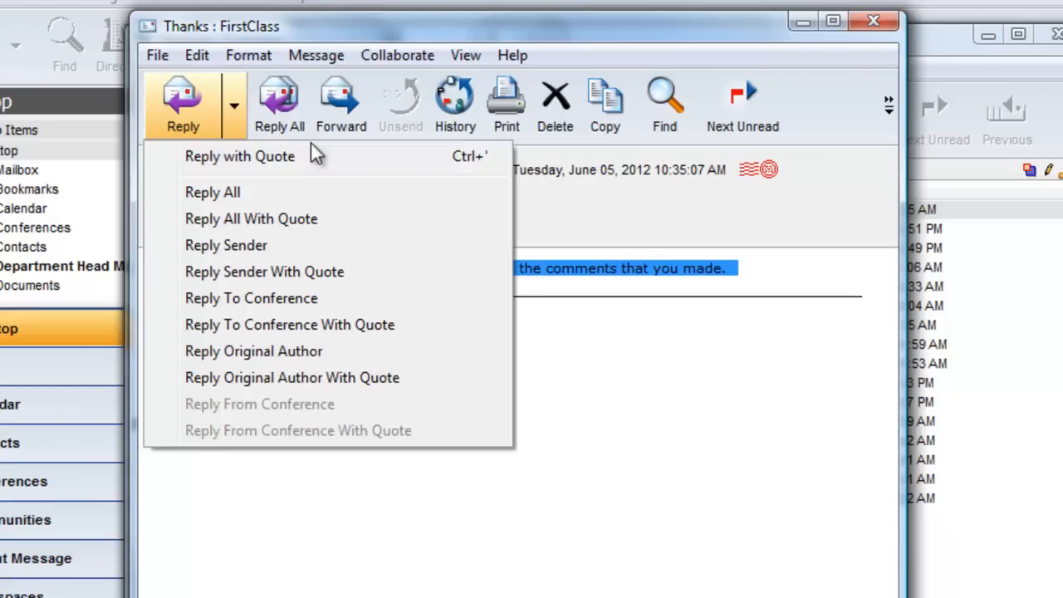
mouse_move(424, 245)
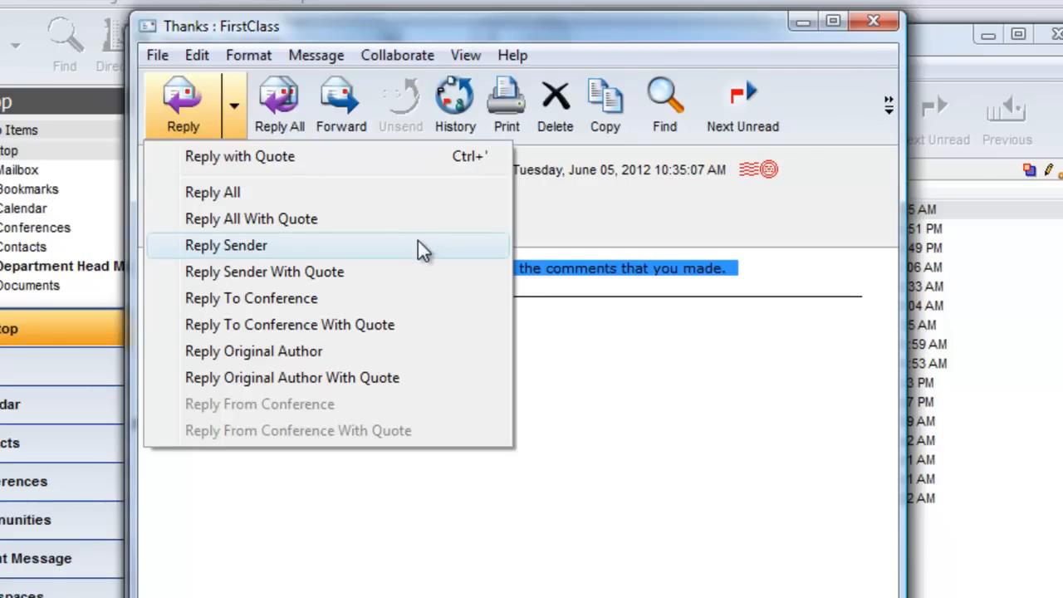
mouse_move(439, 280)
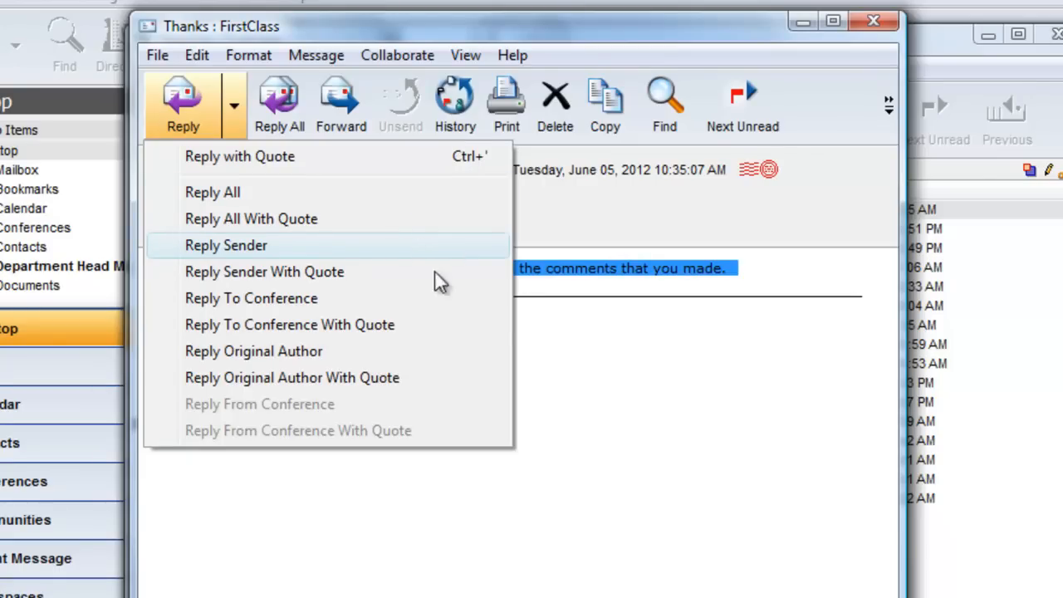
mouse_move(461, 350)
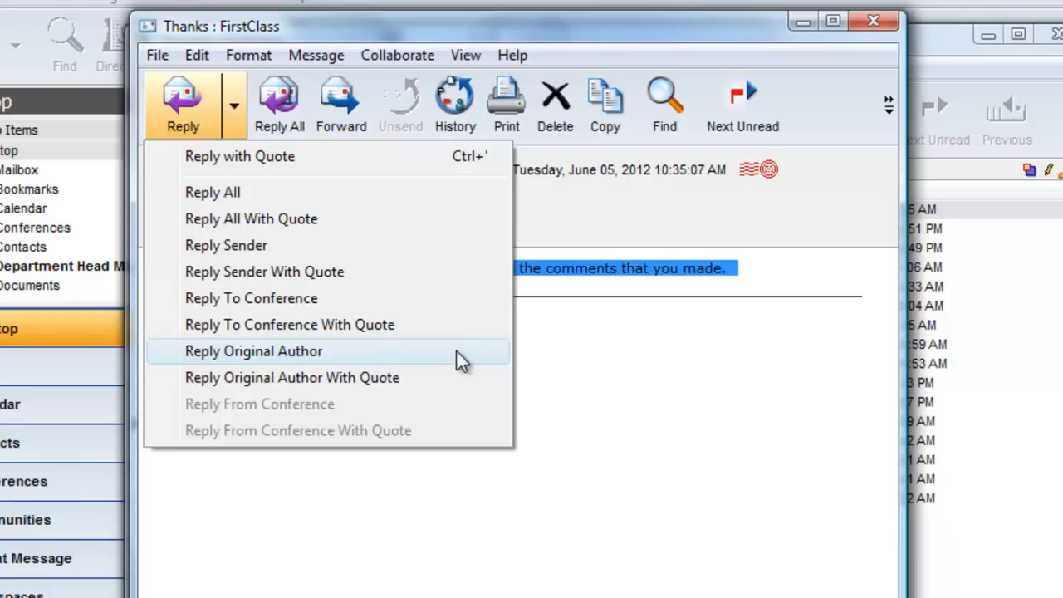
mouse_move(913, 166)
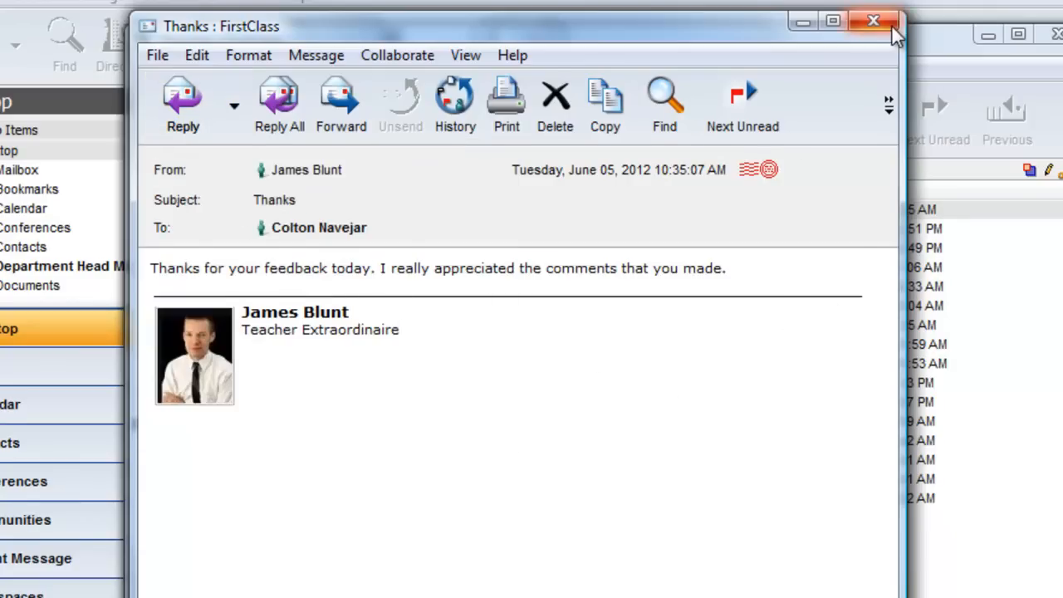
Close the Thanks message, review the Messaging reply settings in Preferences, and accept them
left_click(873, 20)
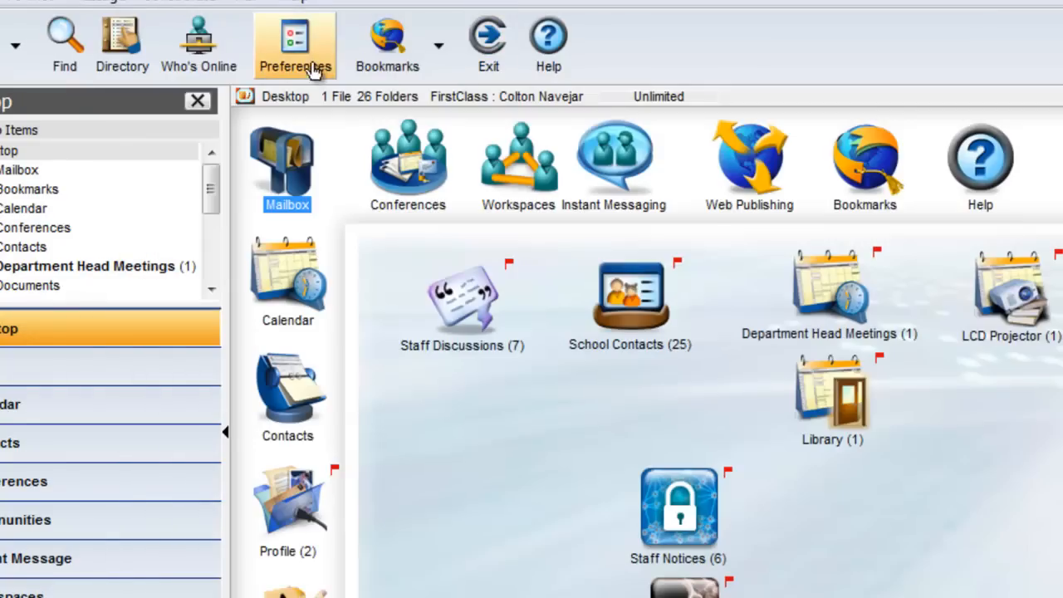
left_click(296, 42)
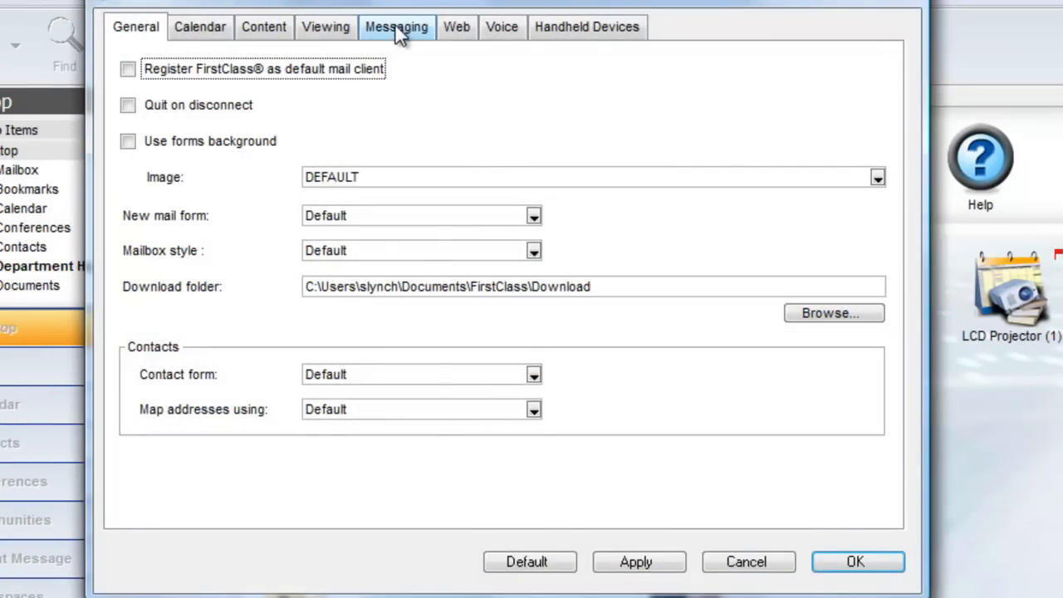
left_click(396, 26)
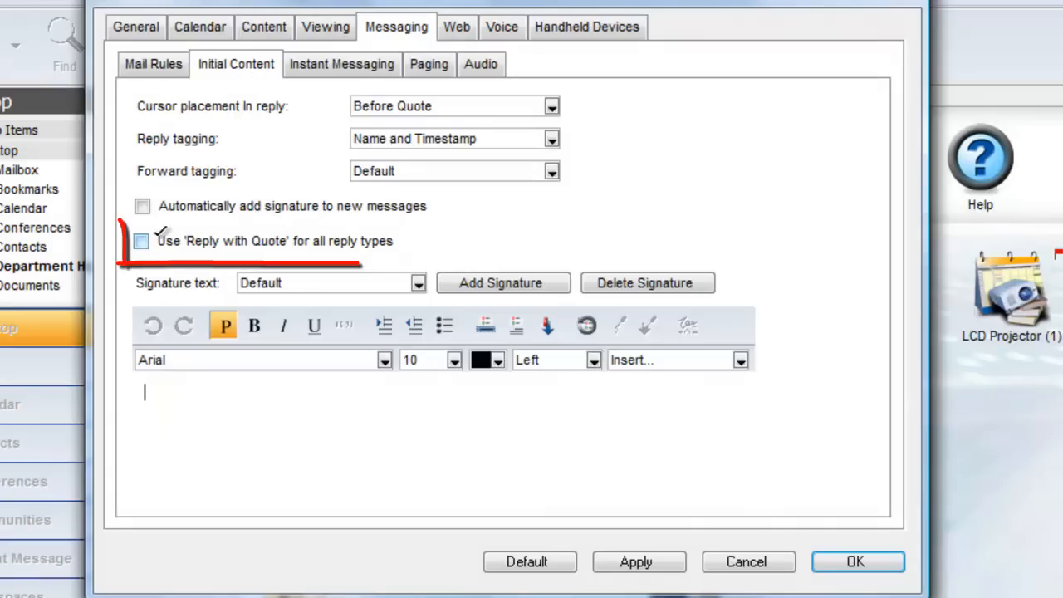
left_click(141, 241)
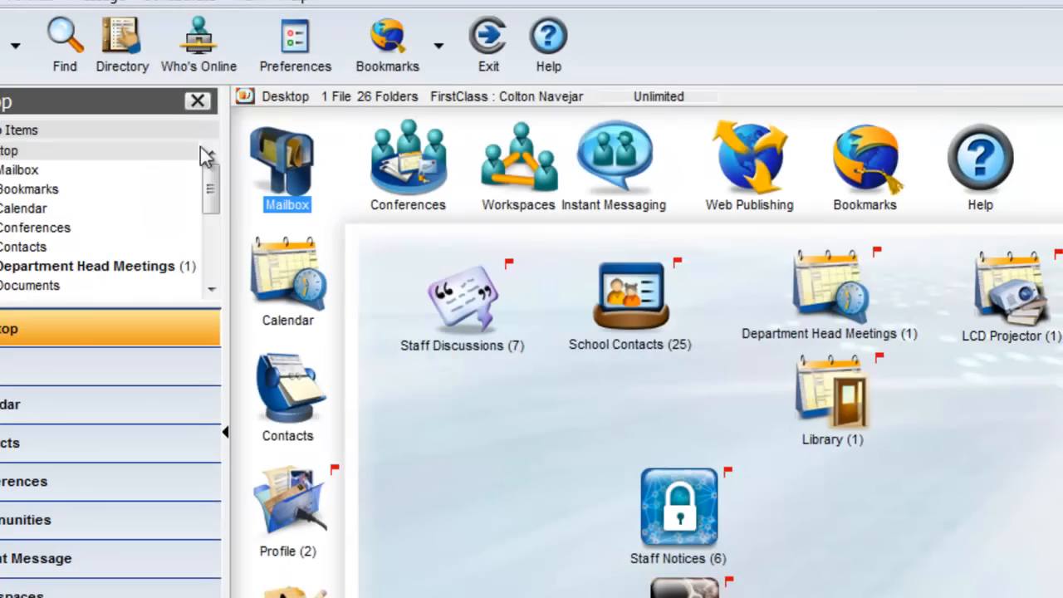
Open Thanks, reply quoting only the appreciation sentence, and place the cursor above the quote
double_click(286, 170)
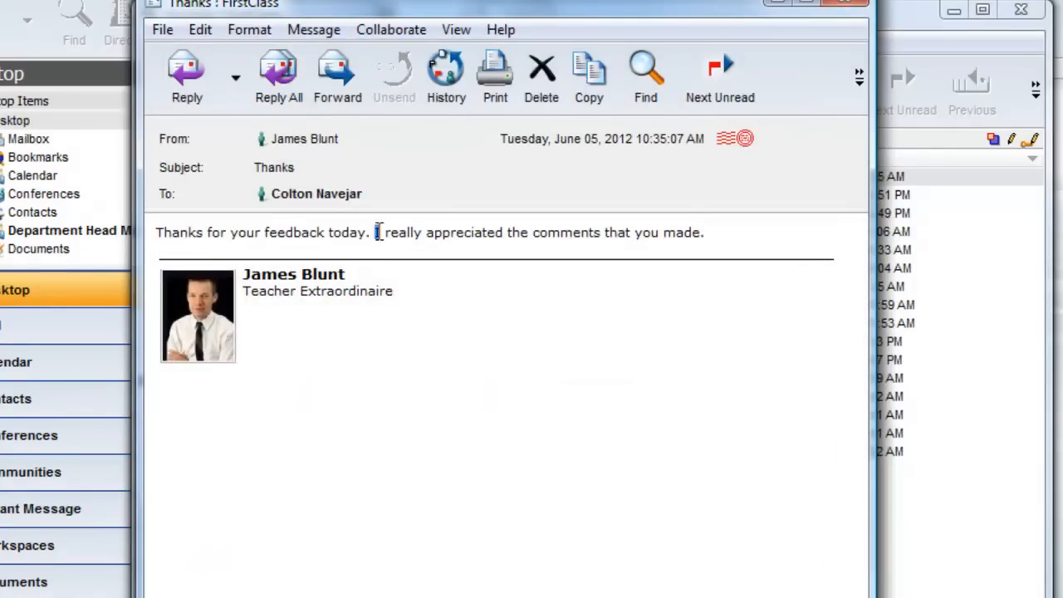
left_click_drag(375, 231, 702, 232)
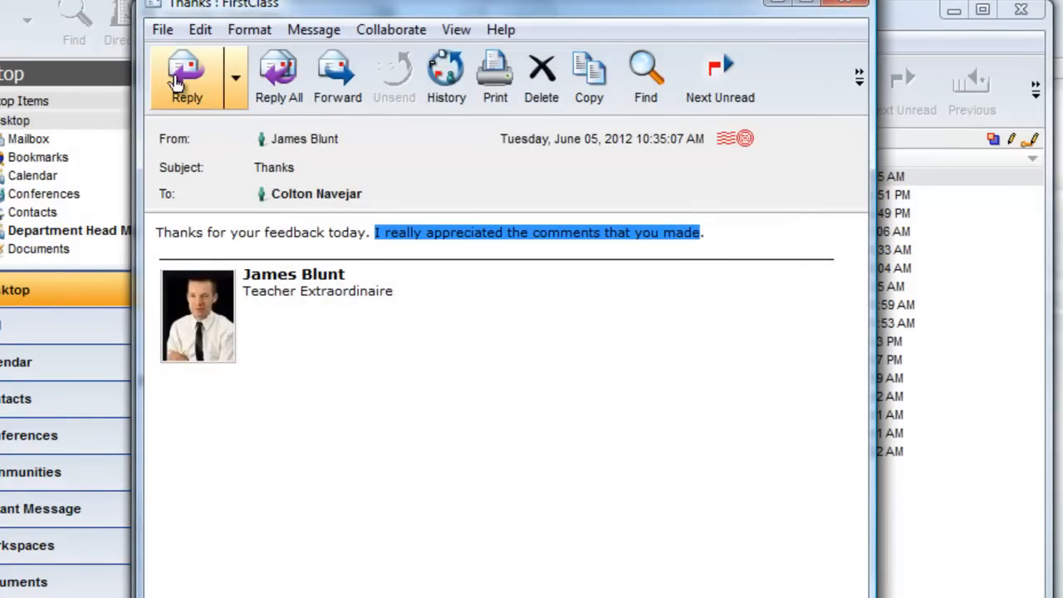
left_click(186, 74)
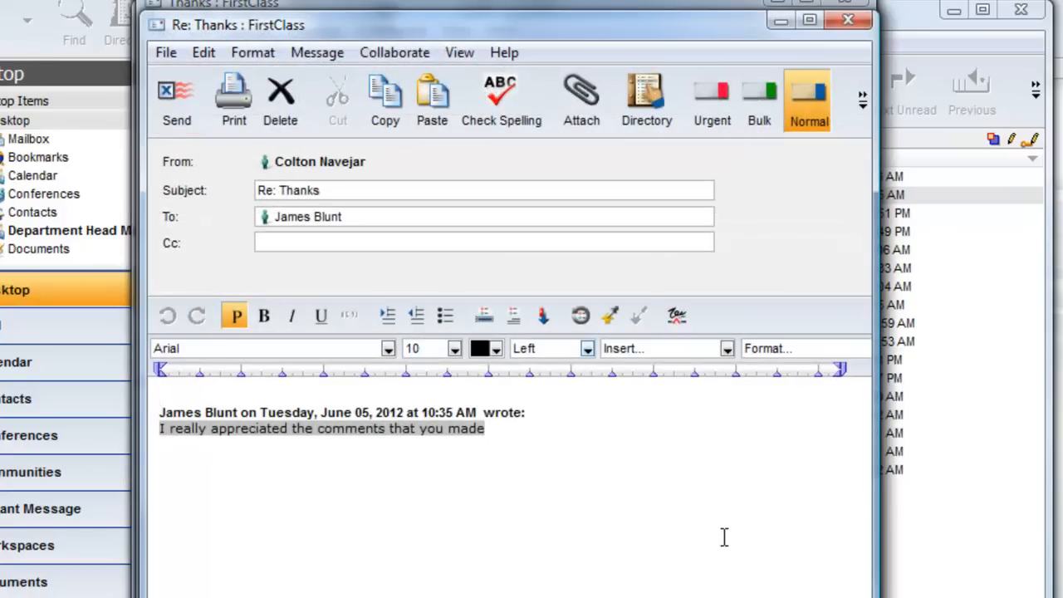
left_click(159, 395)
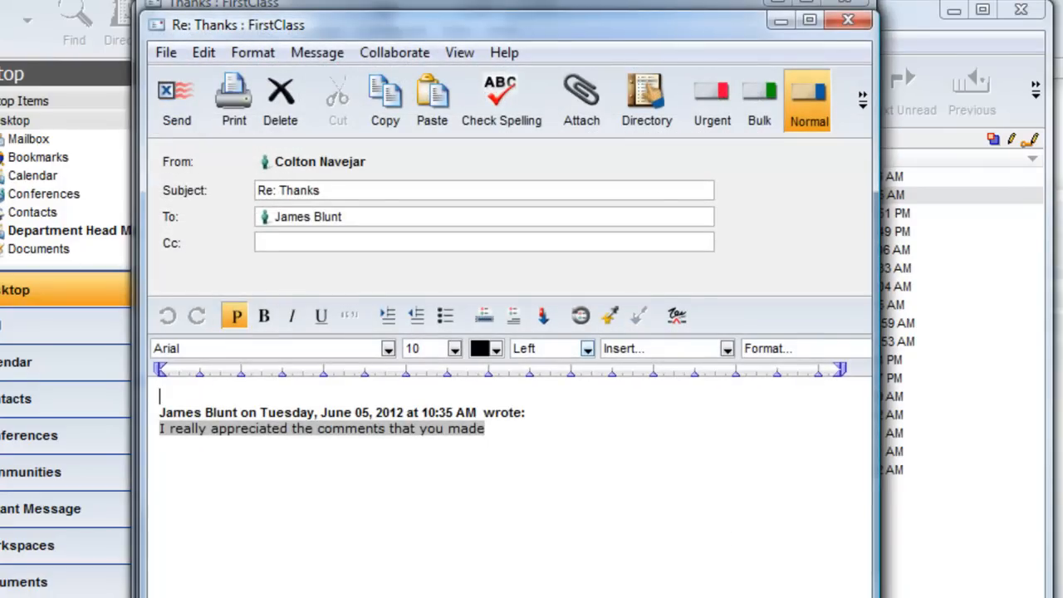